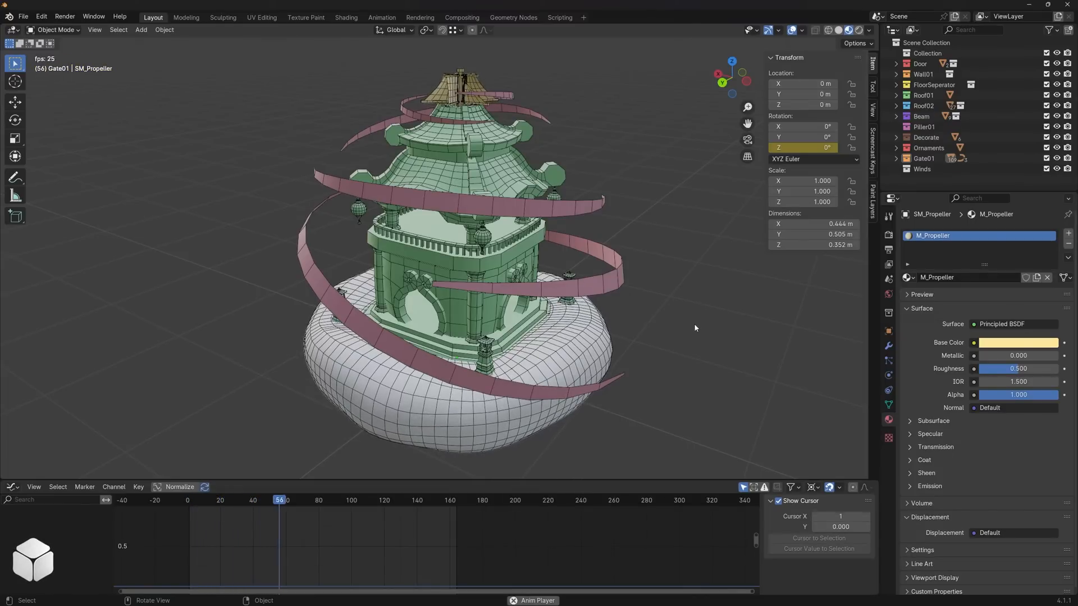
# - Select SM_Cloud - Factory to show its shape-key and Cycles curves in the Graph Editor
pyautogui.click(358, 500)
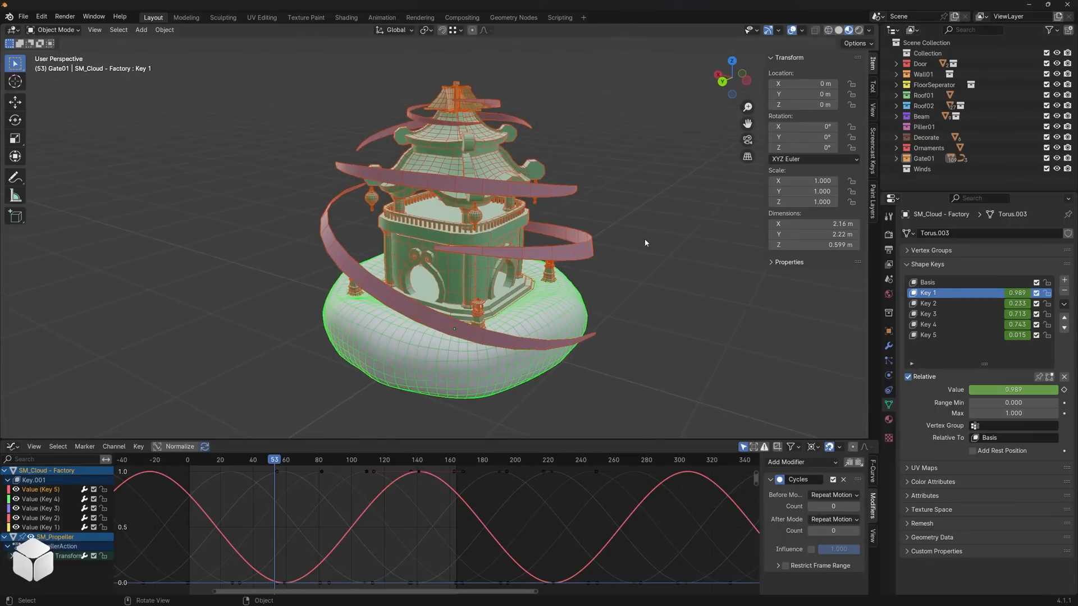
# - Start an FBX export and browse up to the Houses folder
pyautogui.click(23, 16)
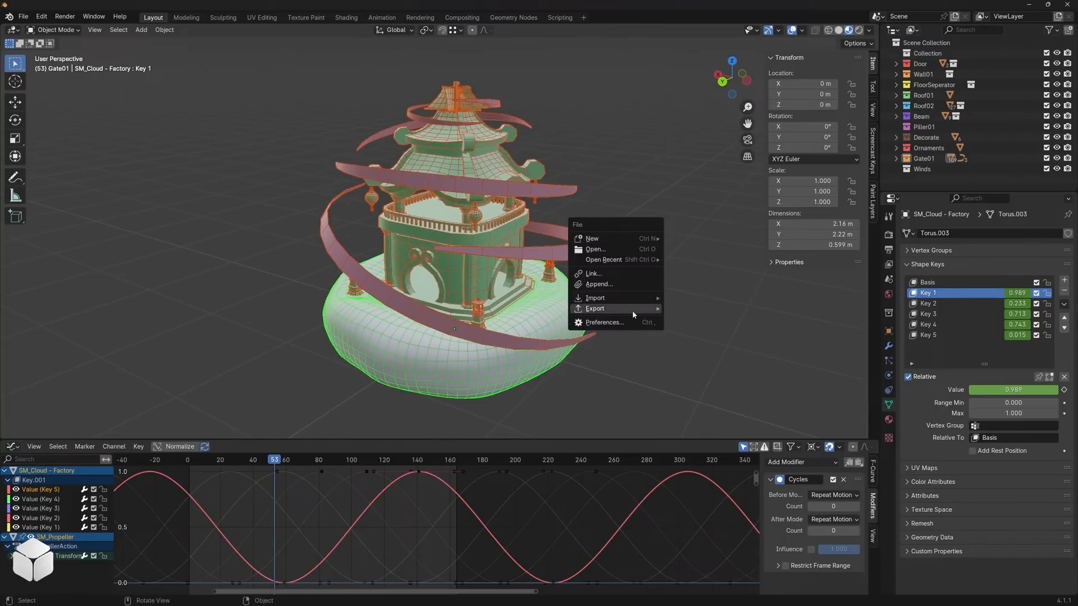
pyautogui.click(595, 308)
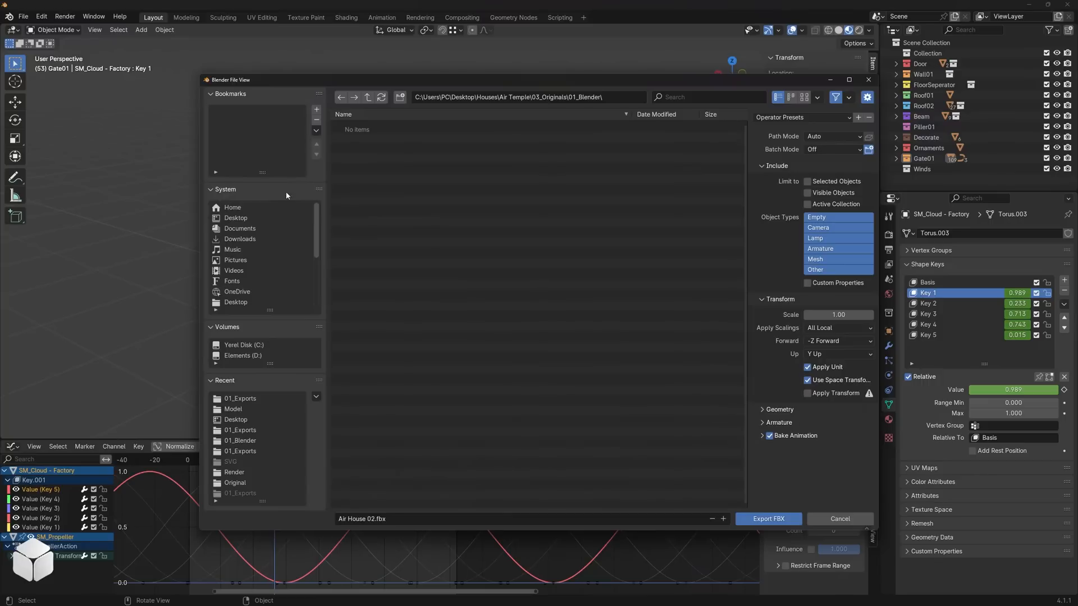
pyautogui.click(368, 97)
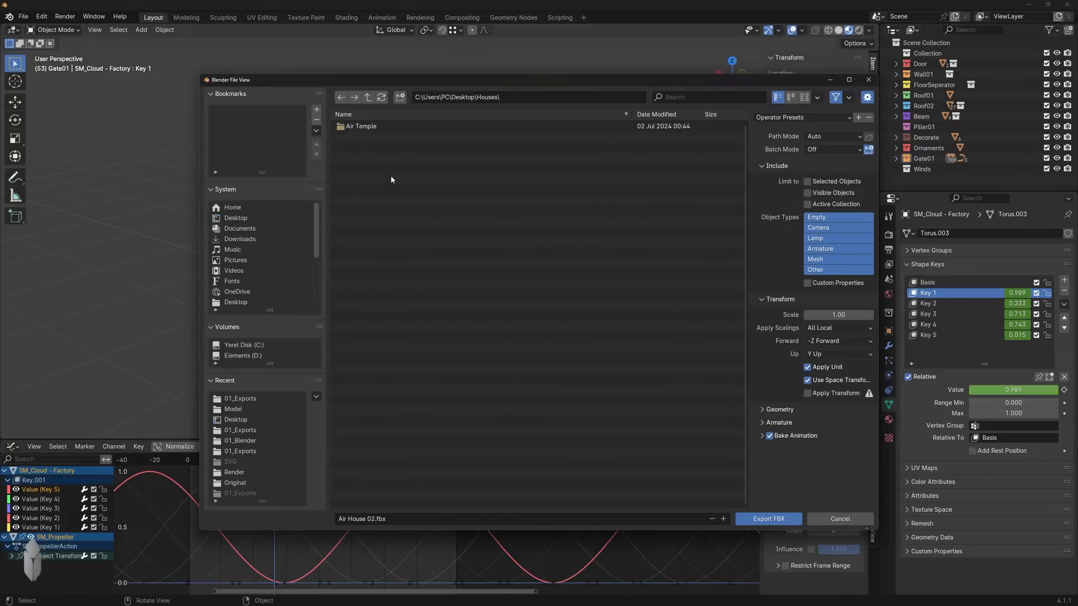
pyautogui.doubleClick(360, 125)
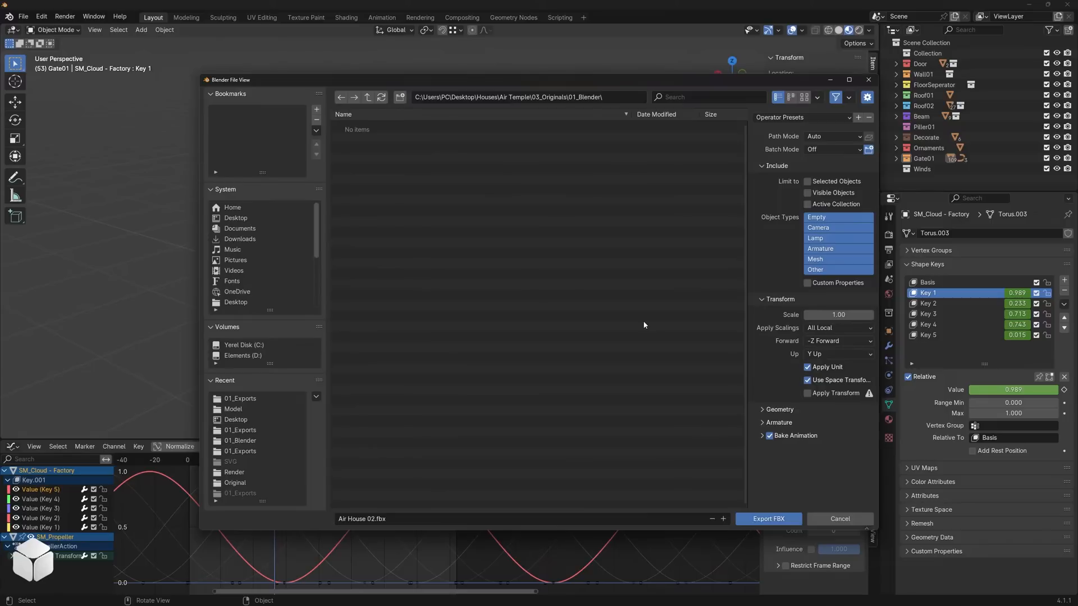
# - Export selected meshes only with FBX Units Scale and Bake Animation, targeting 01_Exports
pyautogui.click(808, 180)
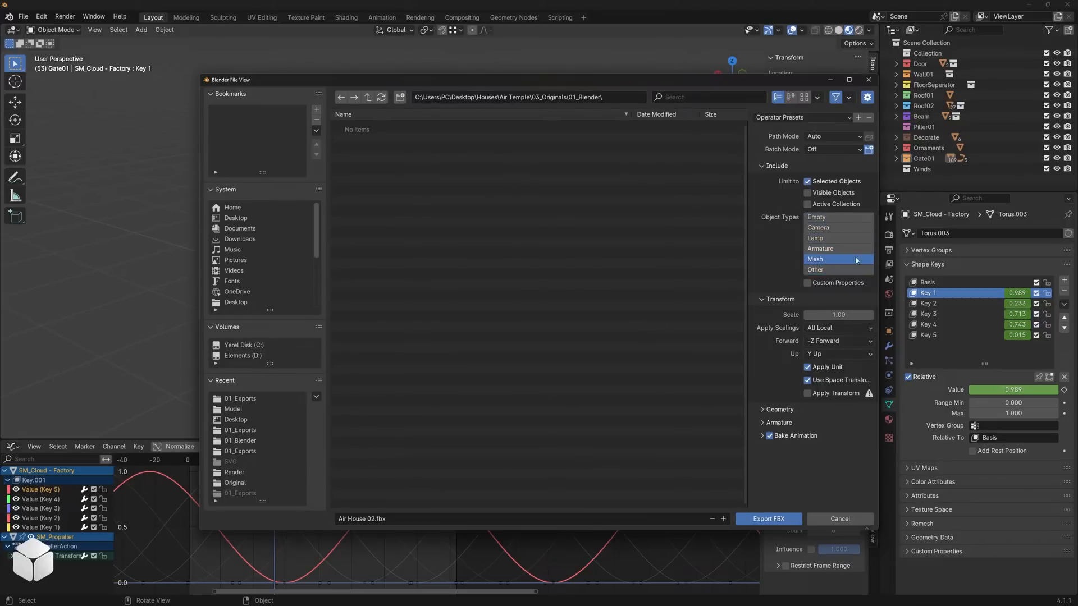
pyautogui.click(837, 328)
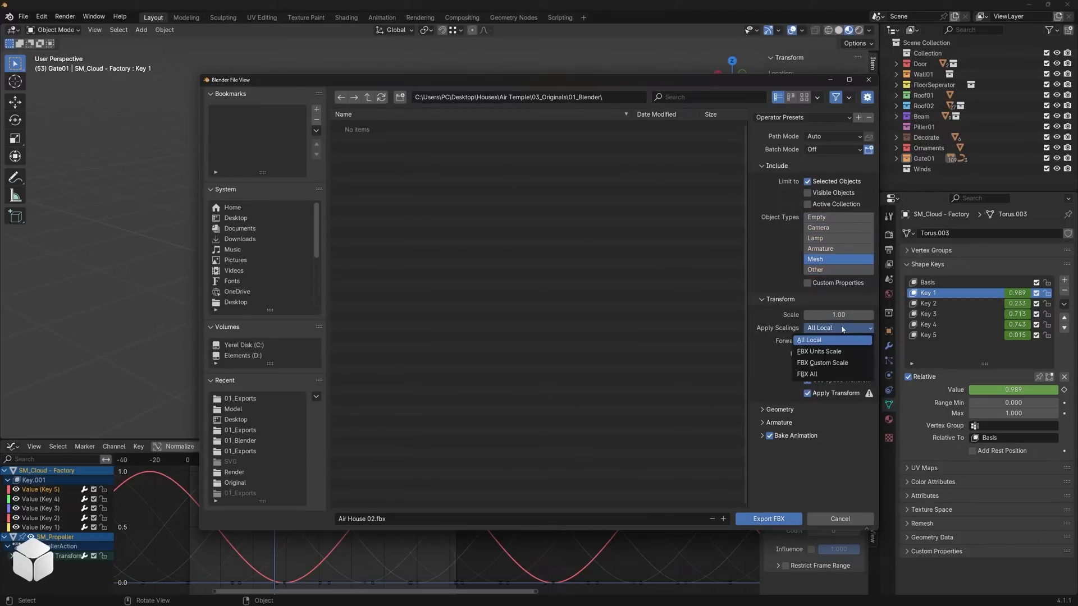
pyautogui.click(820, 352)
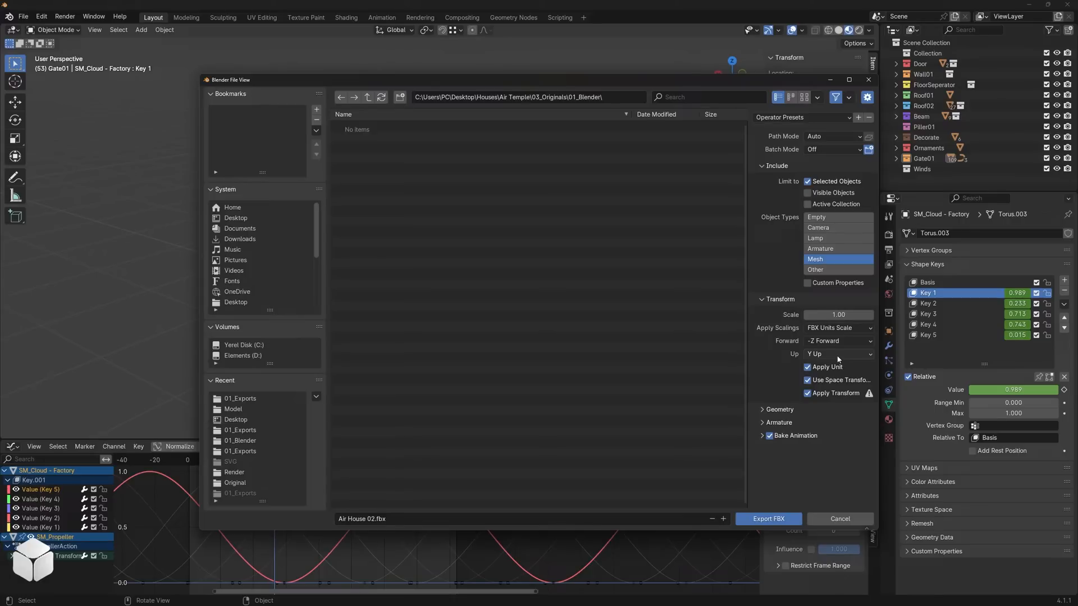
pyautogui.click(769, 435)
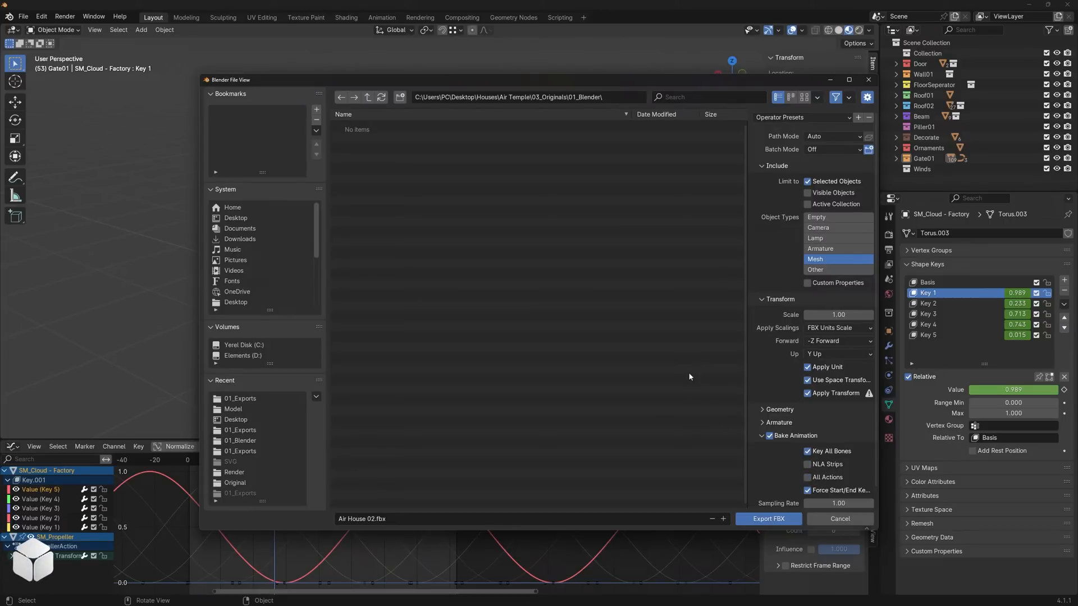
pyautogui.click(240, 399)
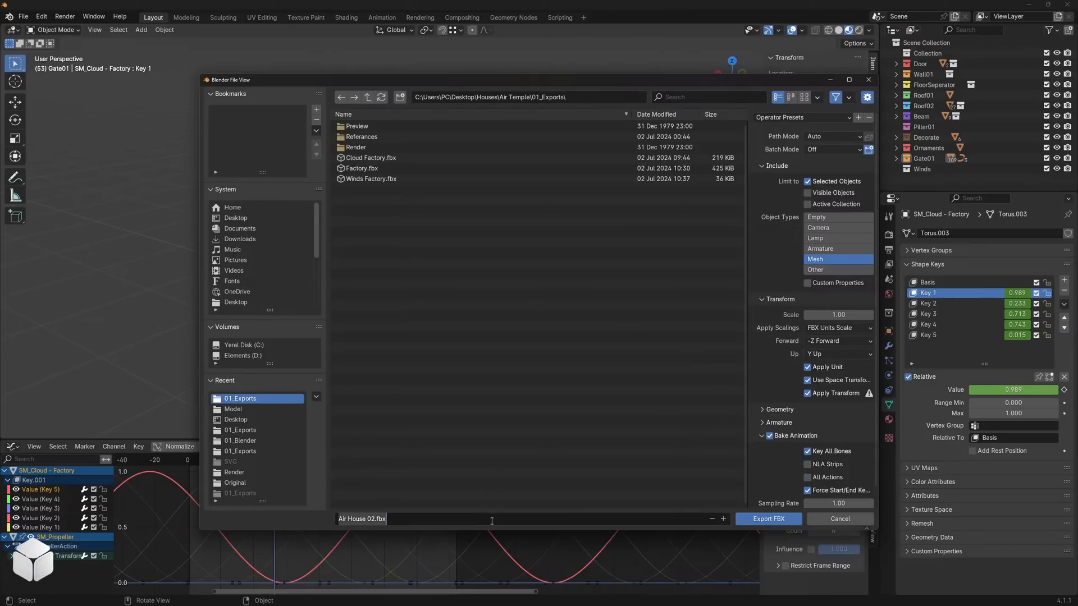
# - Import Air Temple.fbx into Unity's Project window and place it in the scene
pyautogui.write('Air Temple.fbx')
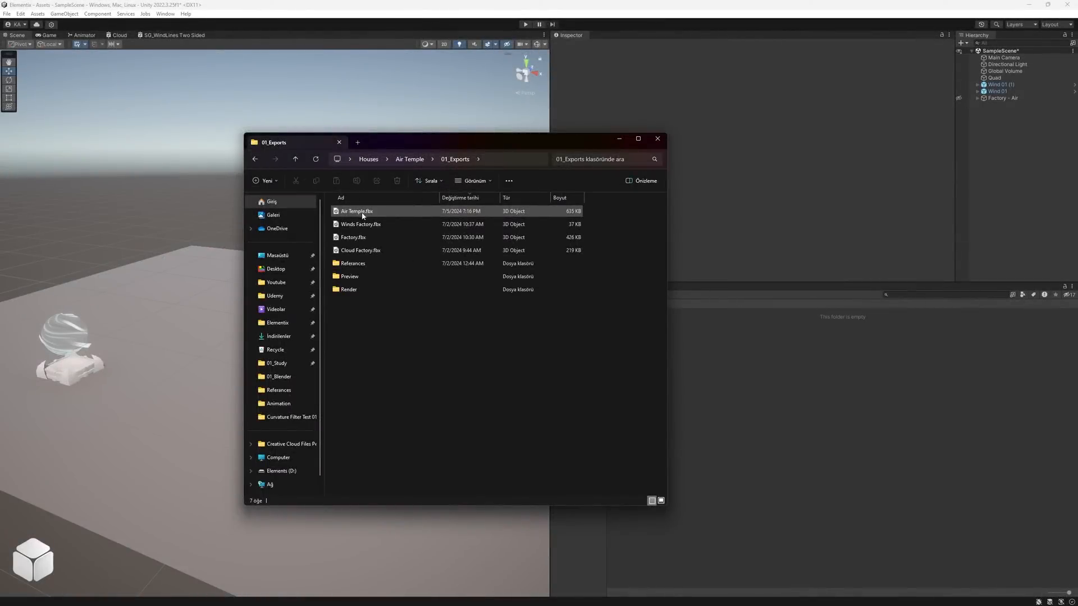
pyautogui.click(357, 211)
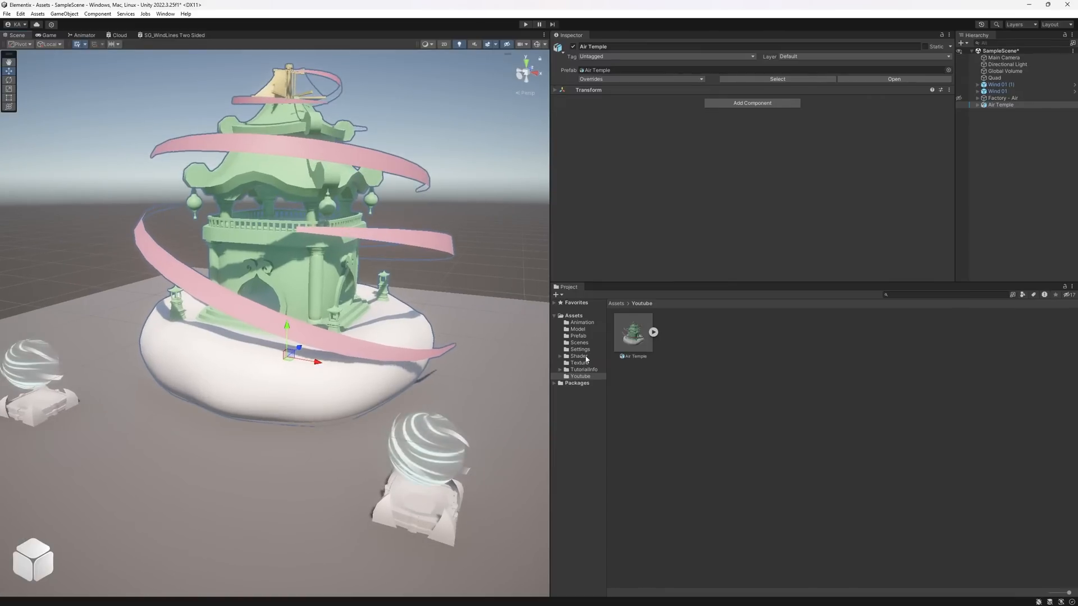
# - Create an Air Temple Animator Controller in Assets/Animation using the FBX's Scene clip
pyautogui.click(581, 323)
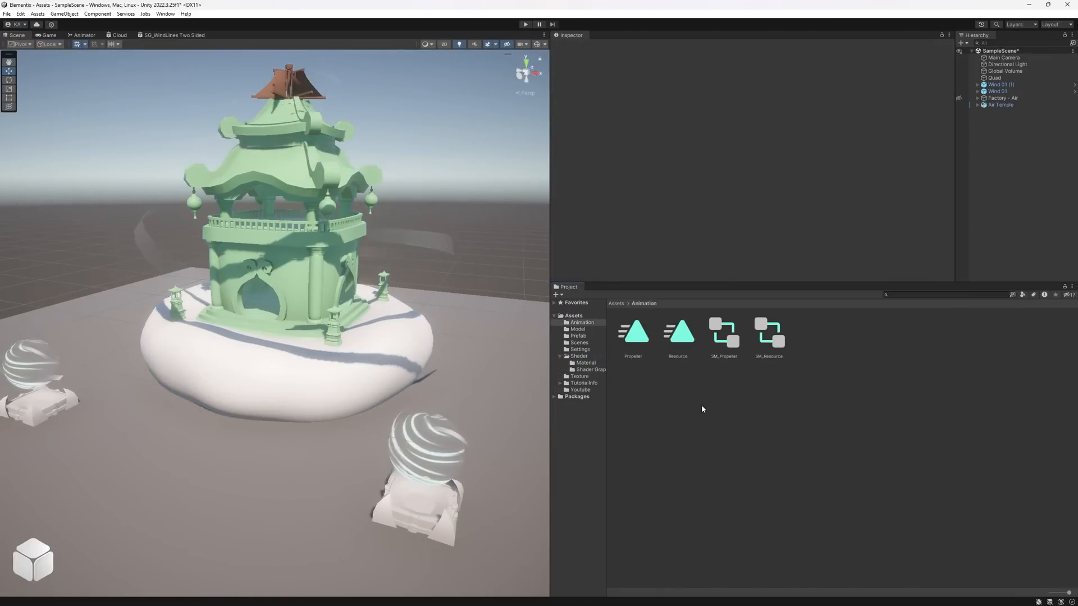
pyautogui.rightClick(702, 409)
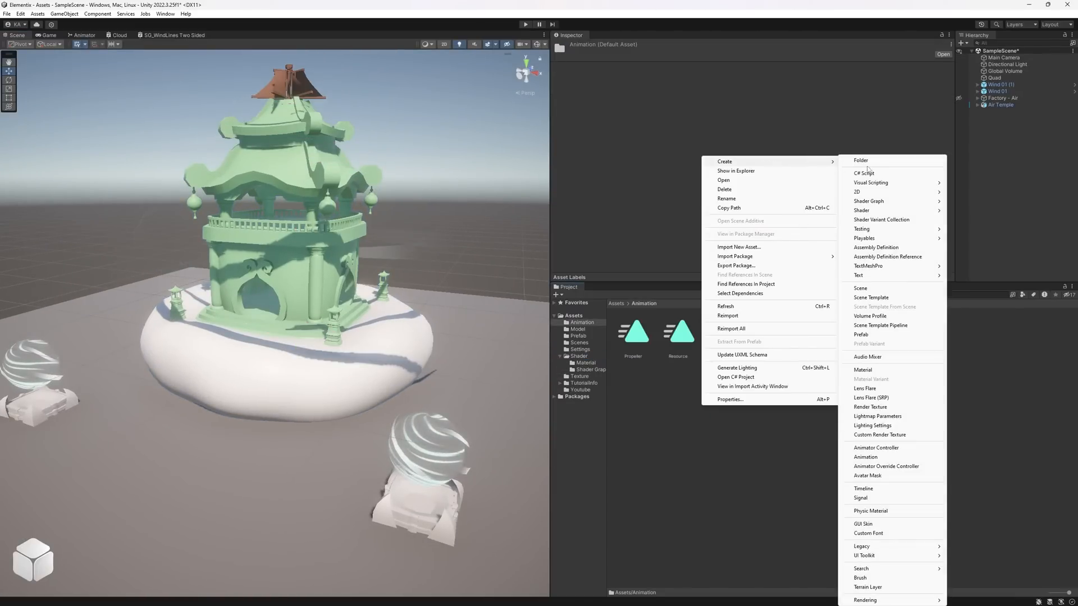
pyautogui.click(876, 447)
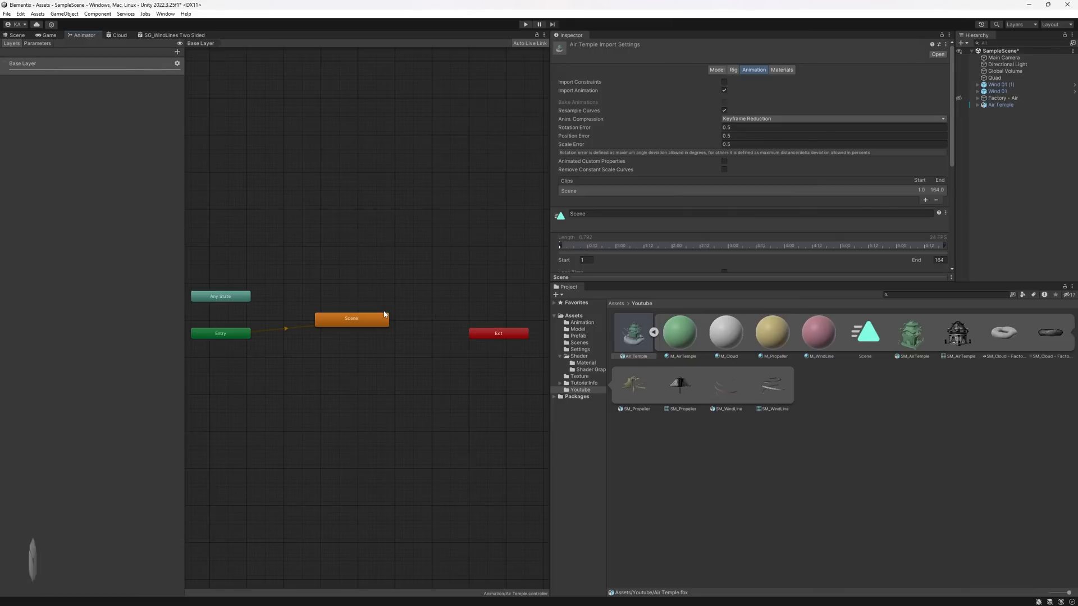
# - Enable and apply Loop Time on the Air Temple Scene clip, then return to Scene view
pyautogui.scroll(-3)
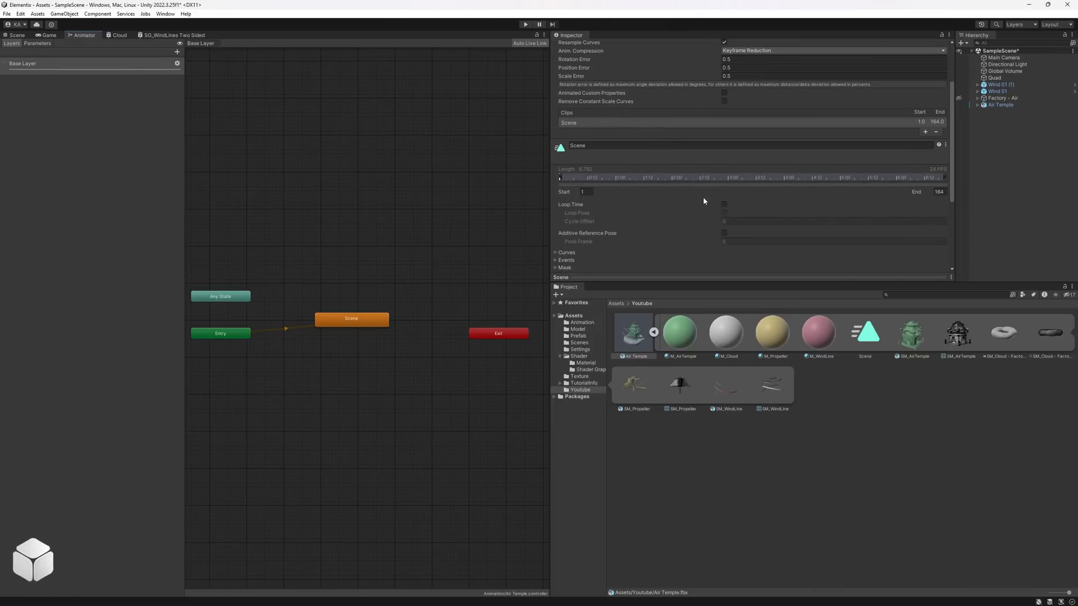
pyautogui.click(723, 204)
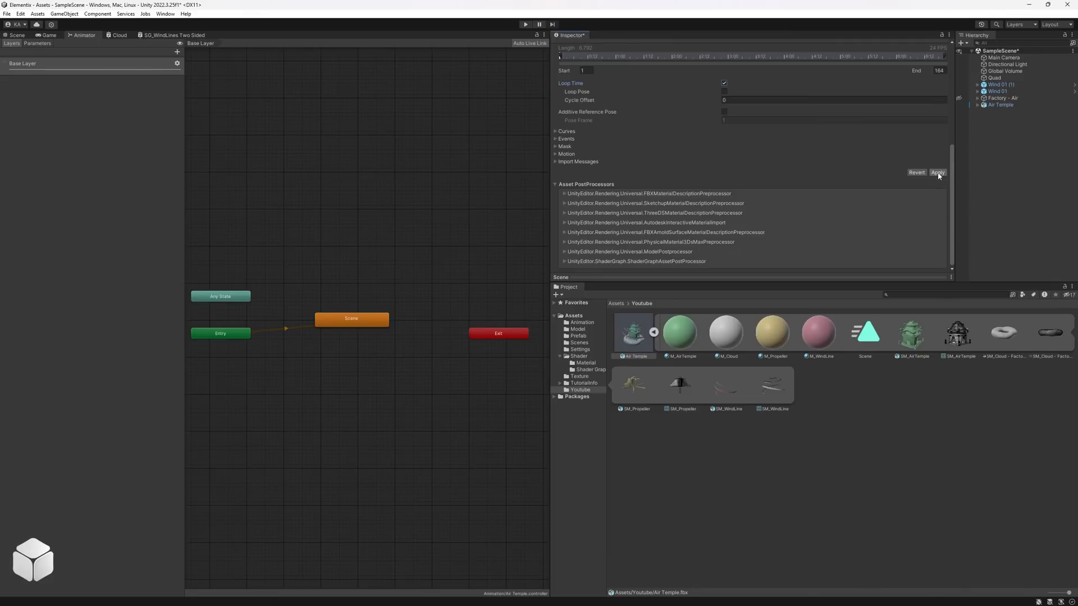
pyautogui.click(937, 172)
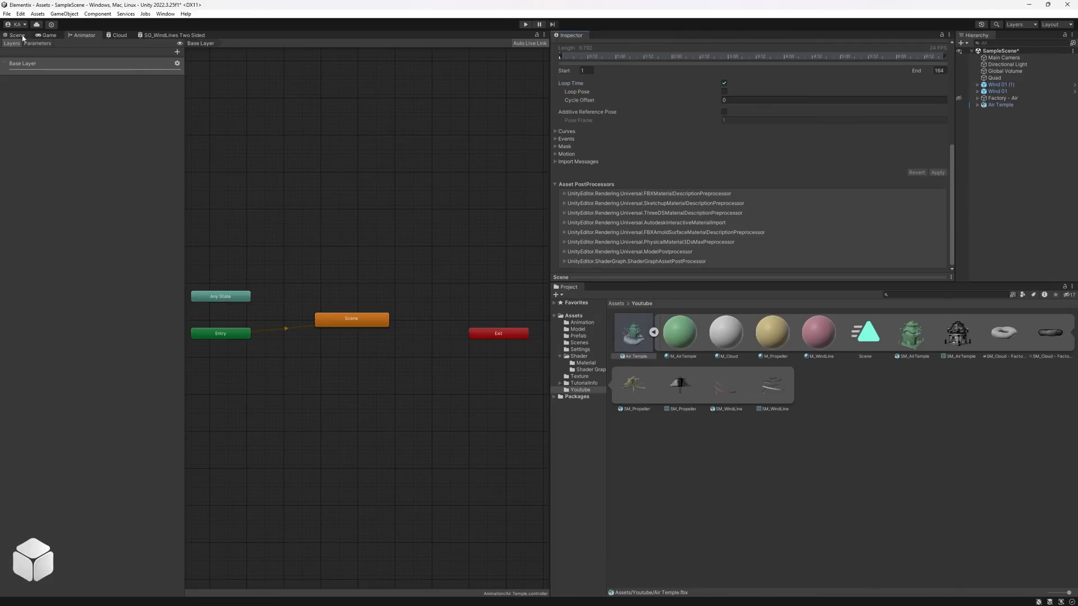
pyautogui.click(16, 35)
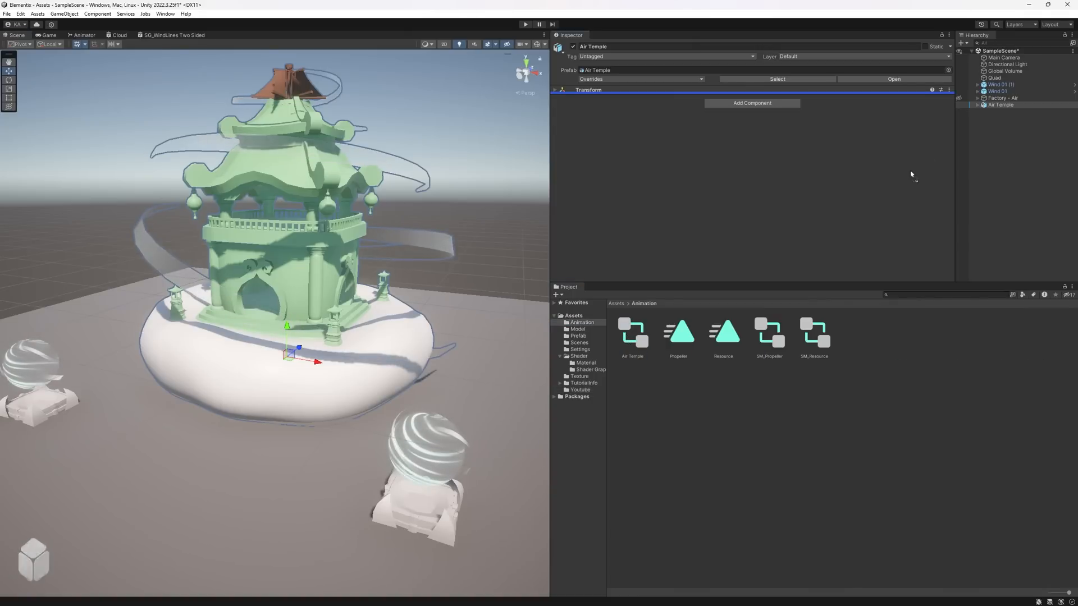
# - Assign the Air Temple controller to the temple object and preview it with Ctrl+6
pyautogui.click(978, 104)
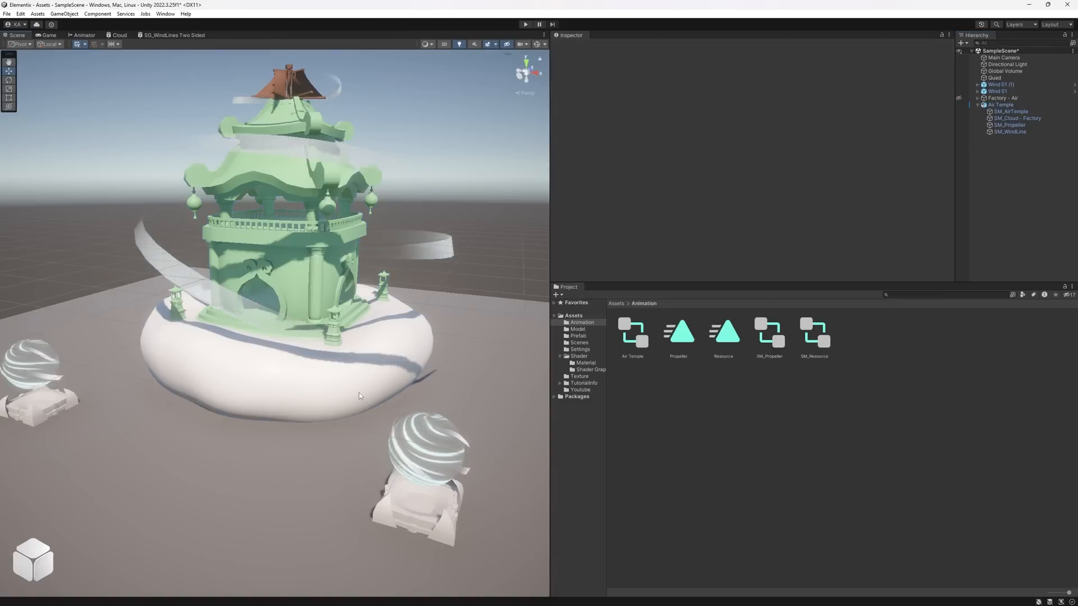
pyautogui.click(524, 24)
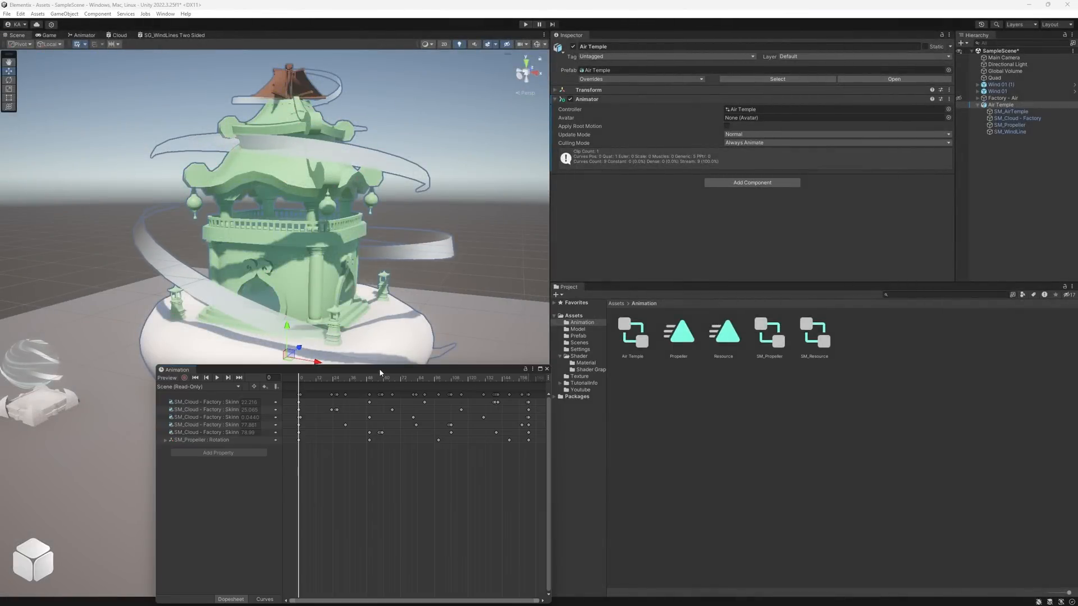
pyautogui.press('ctrl+6')
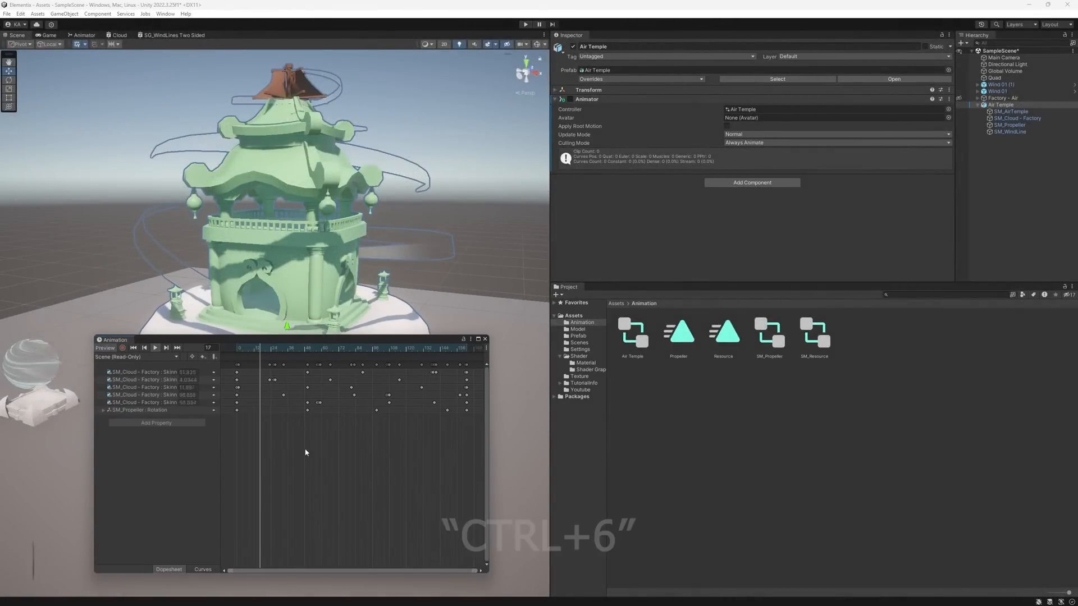